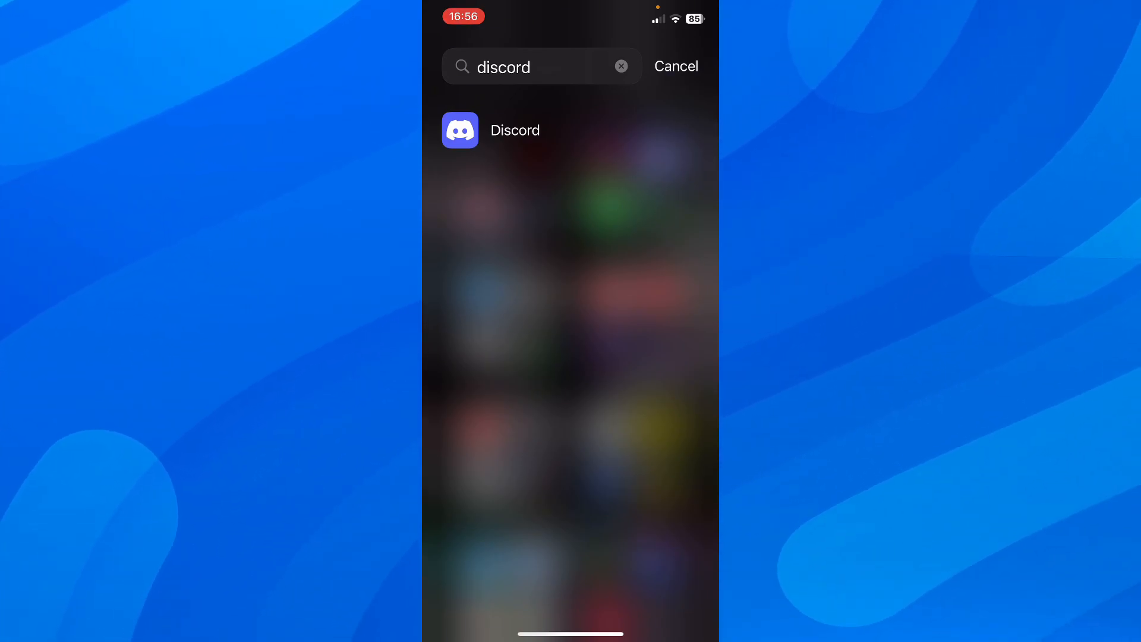
Launch the Settings app from the Spotlight results to reach its main list.
click(675, 65)
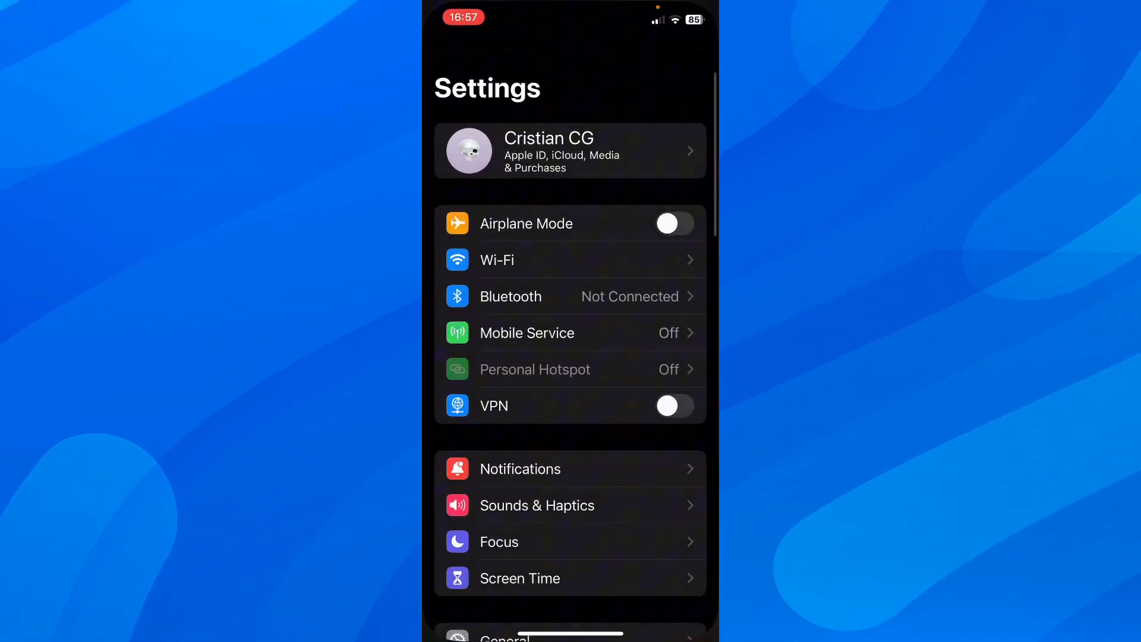
From iPhone Storage, offload Discord while keeping its documents and data.
scroll(down, 3)
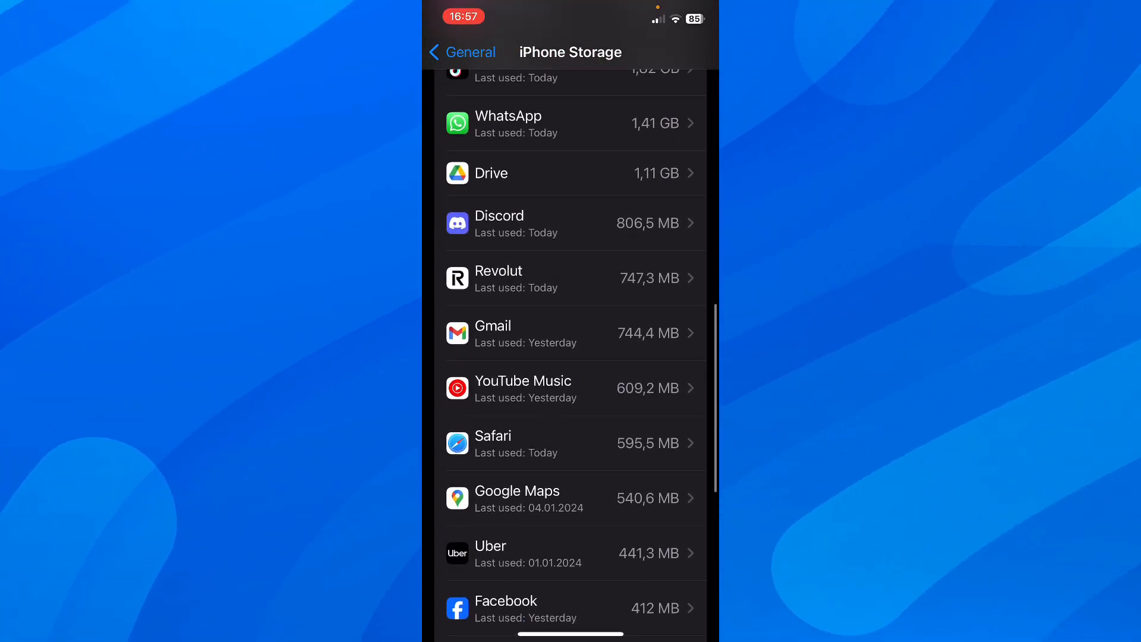
click(571, 223)
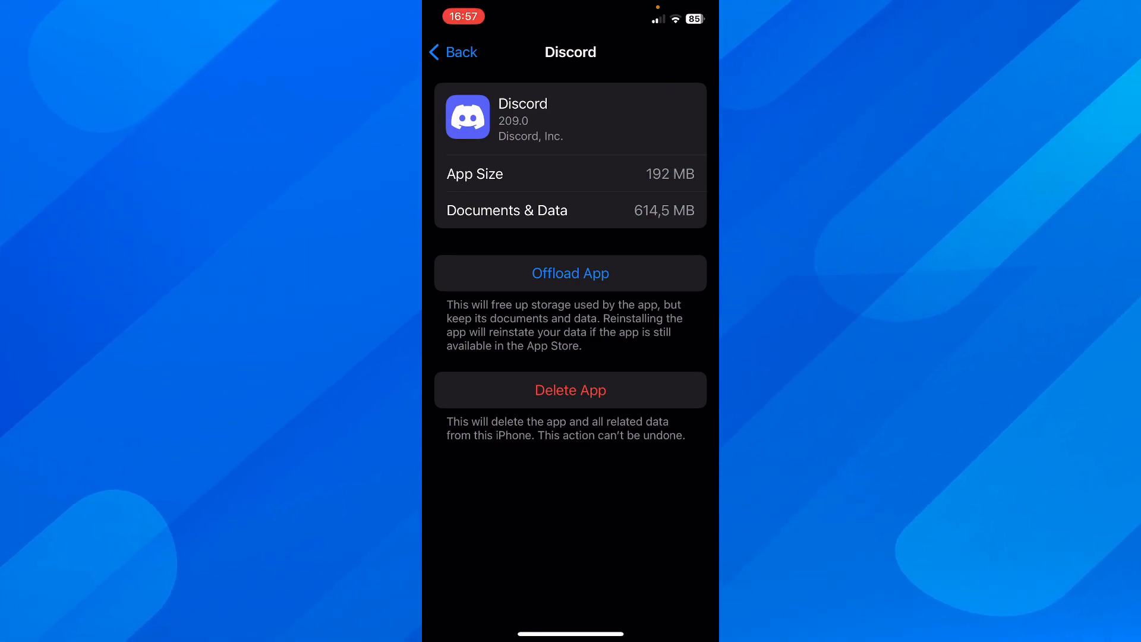
click(570, 273)
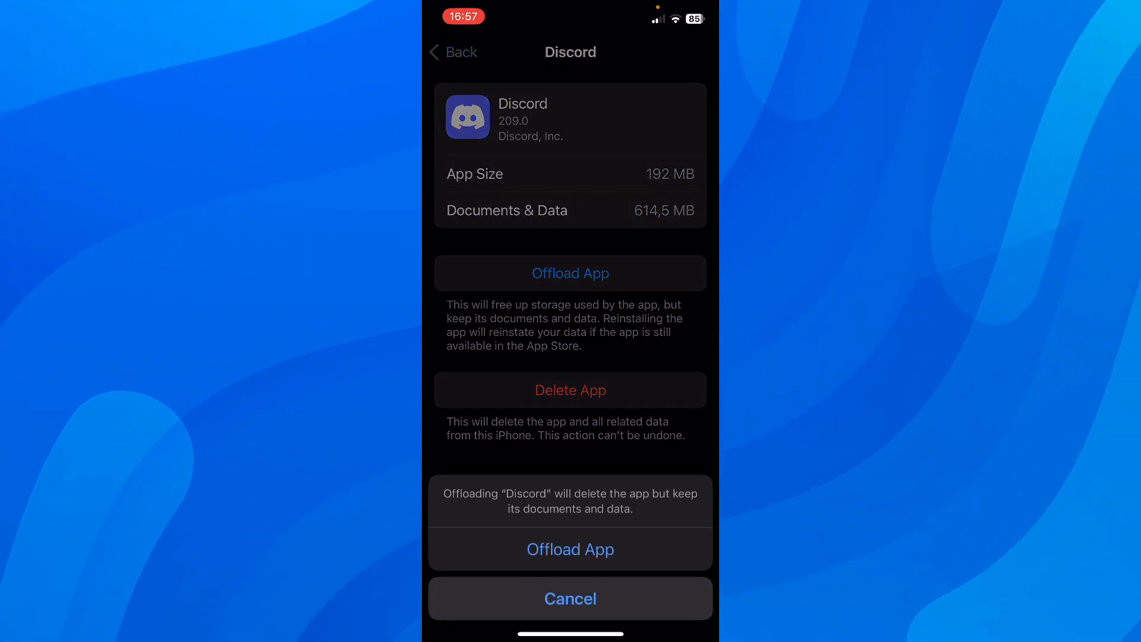
click(570, 549)
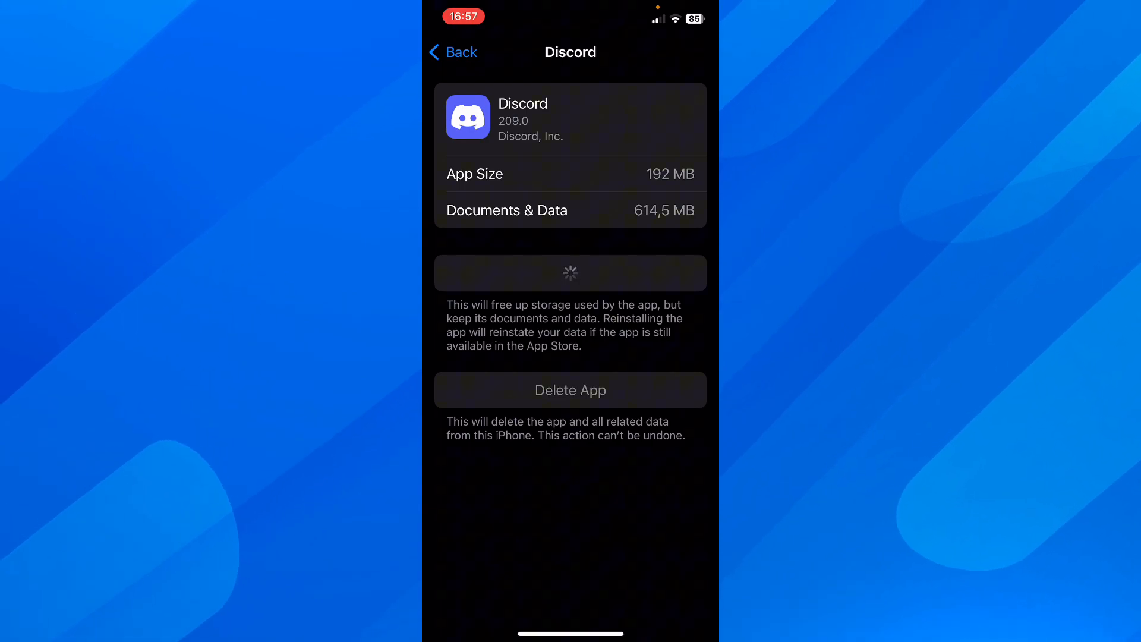
Start reinstalling the offloaded Discord app from its storage page.
click(570, 272)
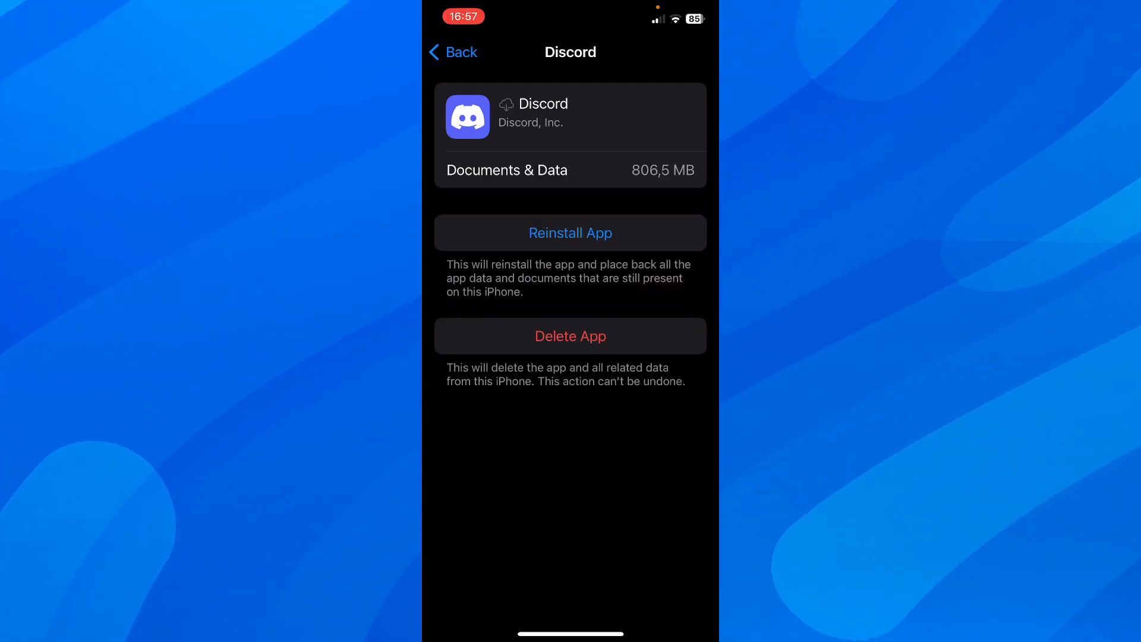
click(570, 233)
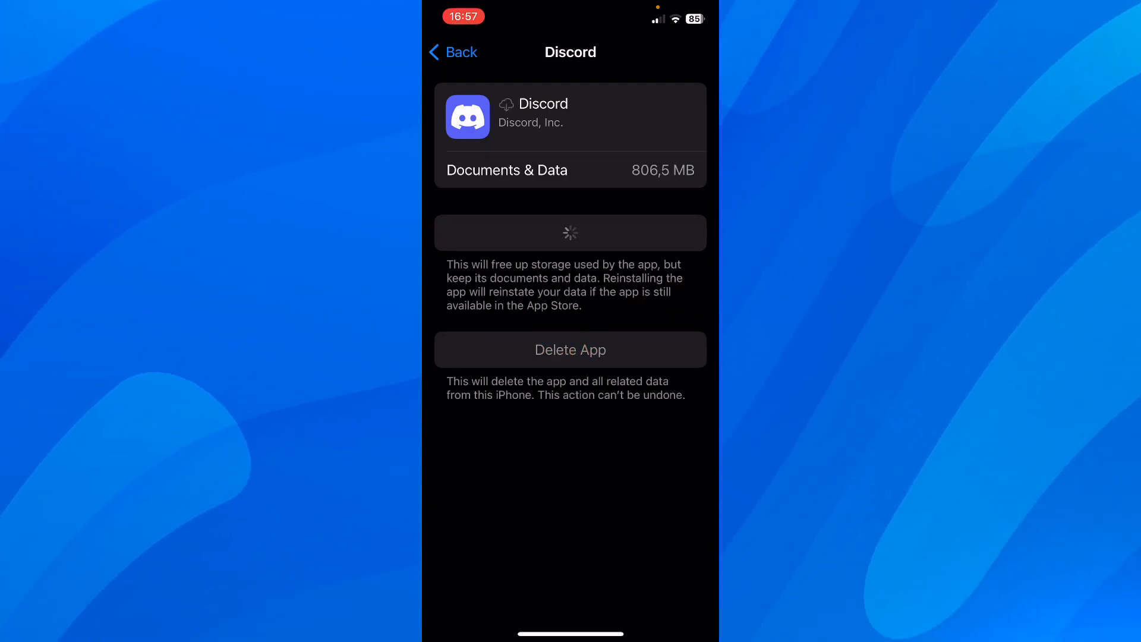